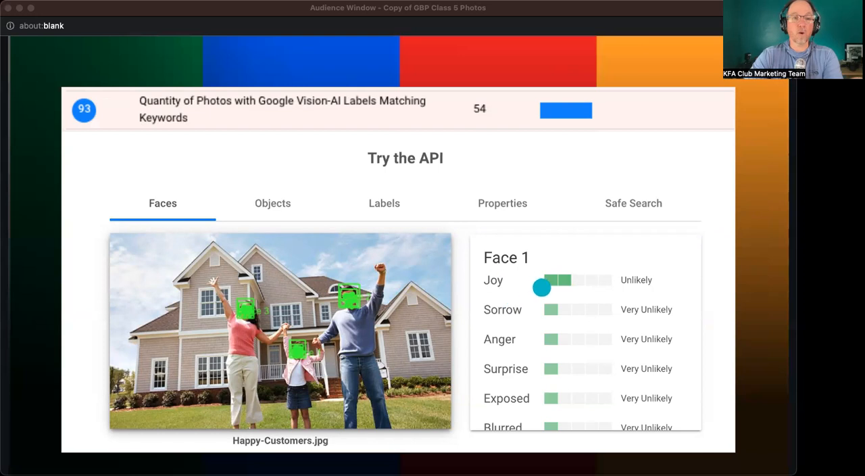
pyautogui.moveTo(351, 263)
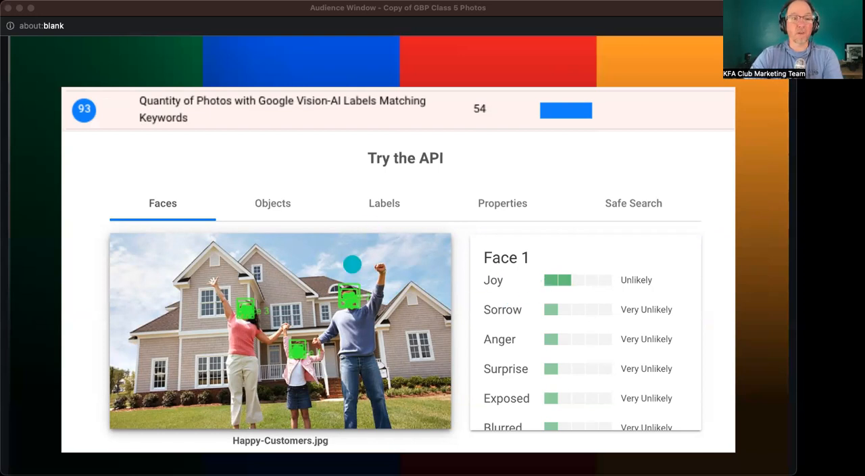
pyautogui.moveTo(222, 470)
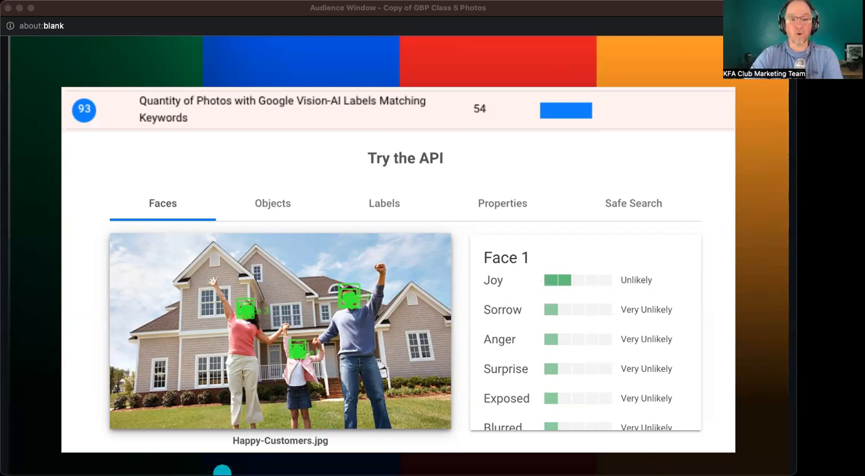
# Step: Advance from the Faces demo to the Vision API Labels results, topped by Residential Area 80%
pyautogui.click(384, 203)
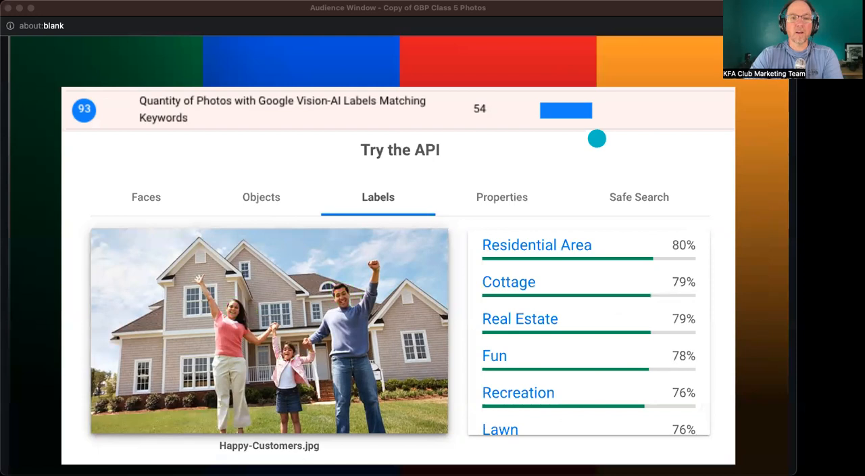
pyautogui.moveTo(725, 249)
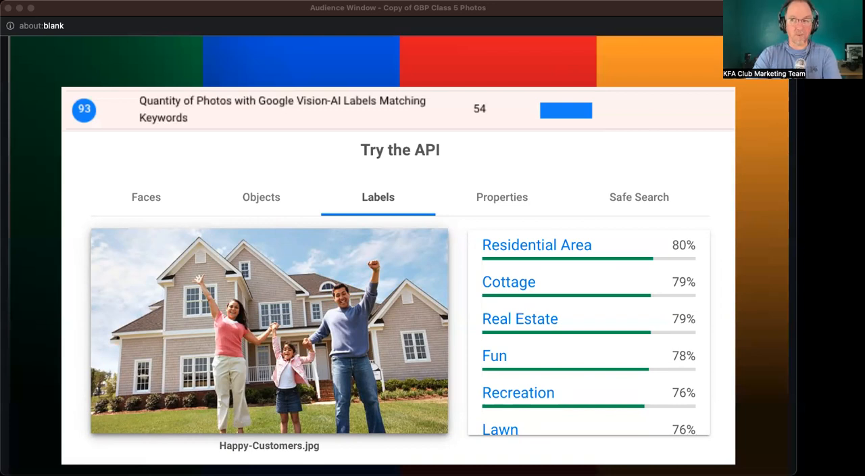
pyautogui.click(391, 144)
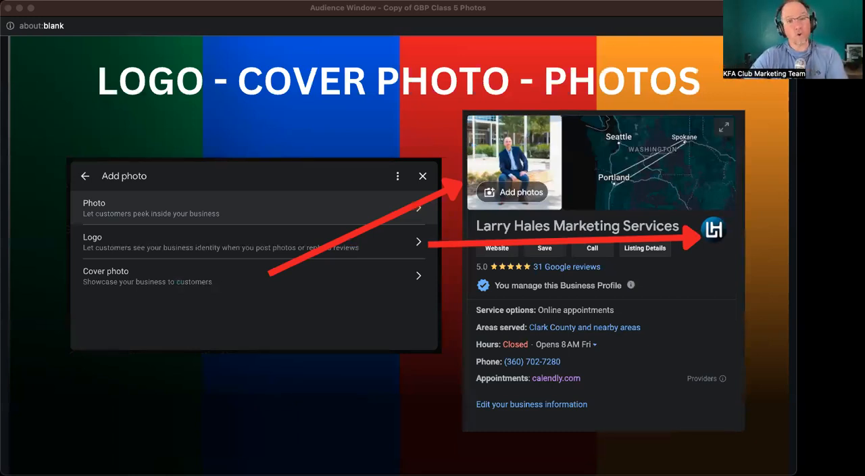
pyautogui.moveTo(575, 336)
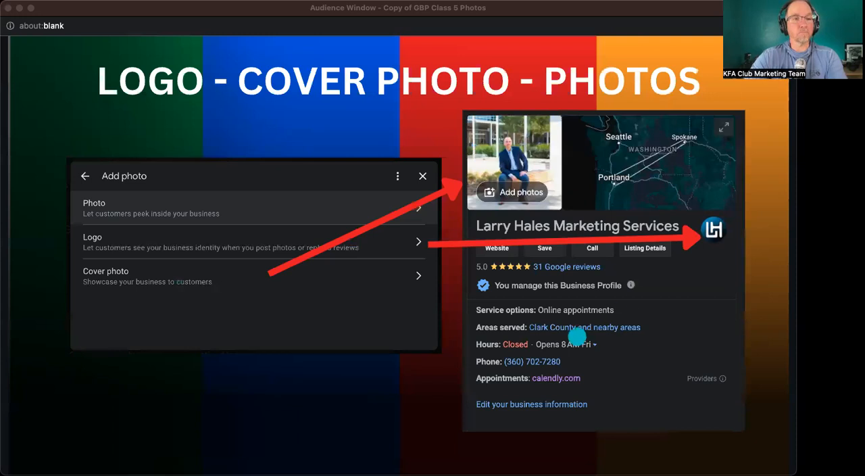
pyautogui.moveTo(166, 275)
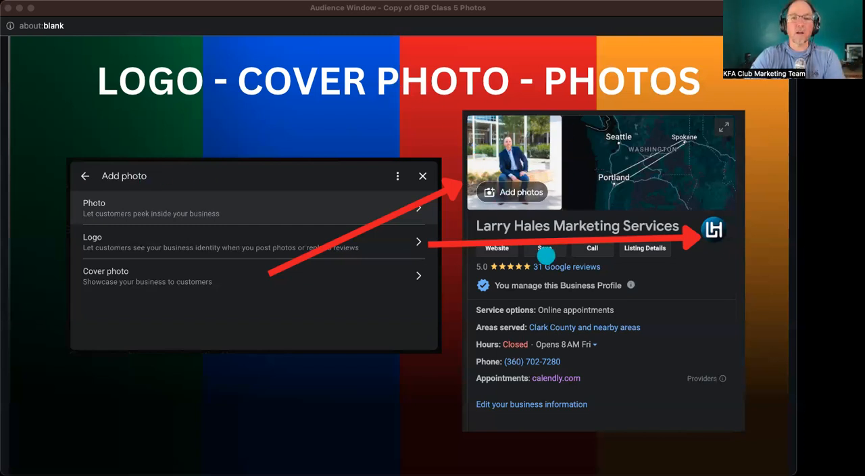
pyautogui.moveTo(701, 223)
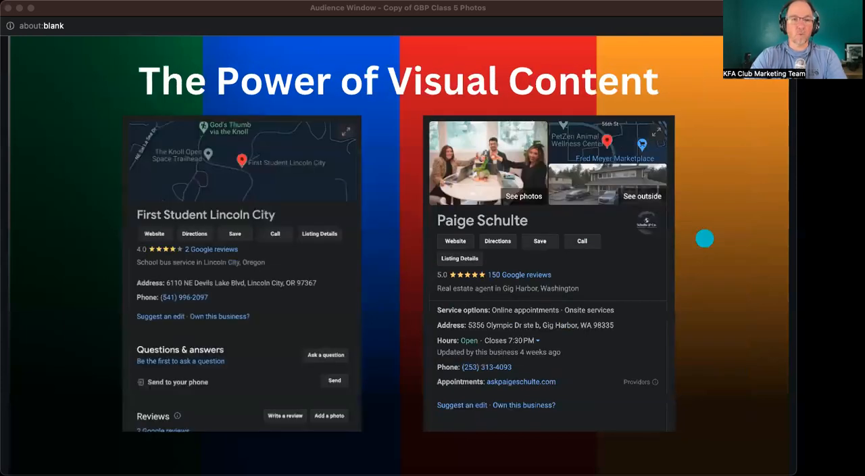
pyautogui.moveTo(238, 249)
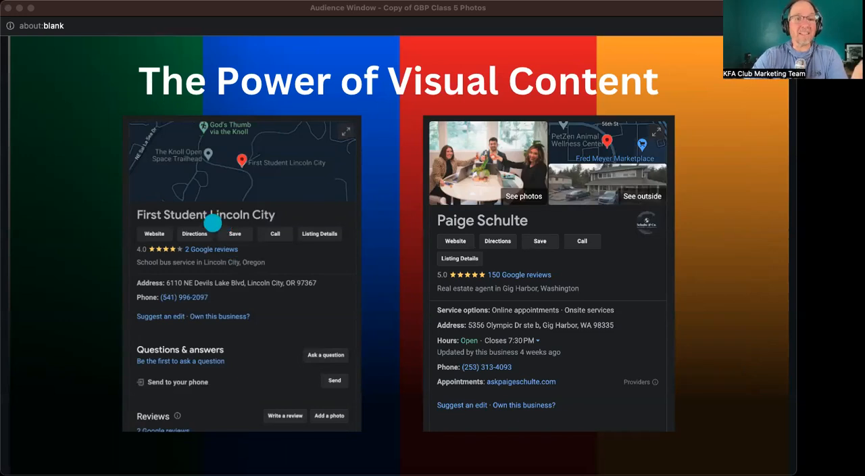
pyautogui.moveTo(152, 187)
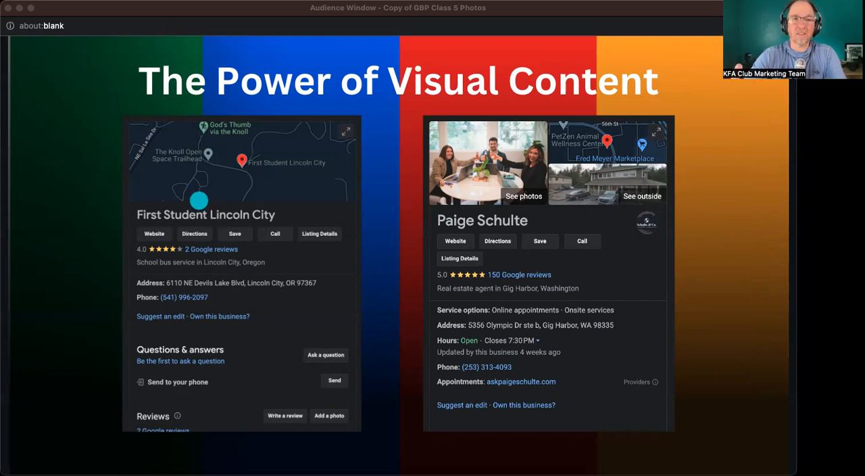
pyautogui.moveTo(566, 164)
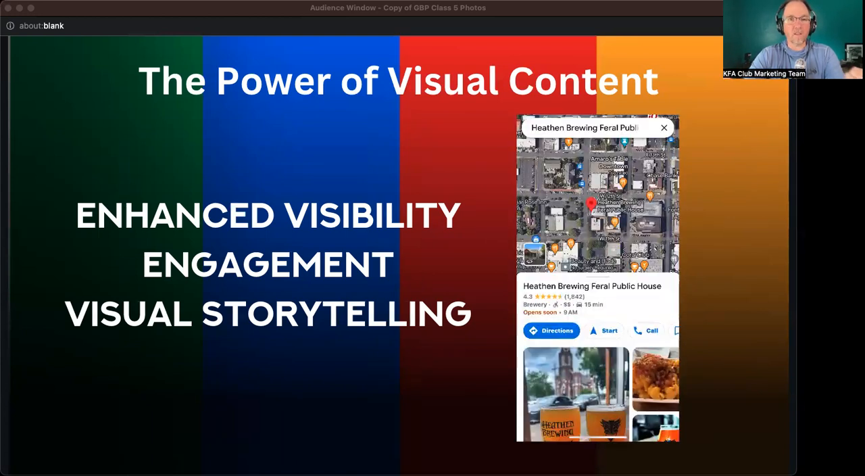
# Step: Scroll forward to the 'Who Can Add Photos to My Profile?' slide answering 'Everyone'
pyautogui.scroll(-3)
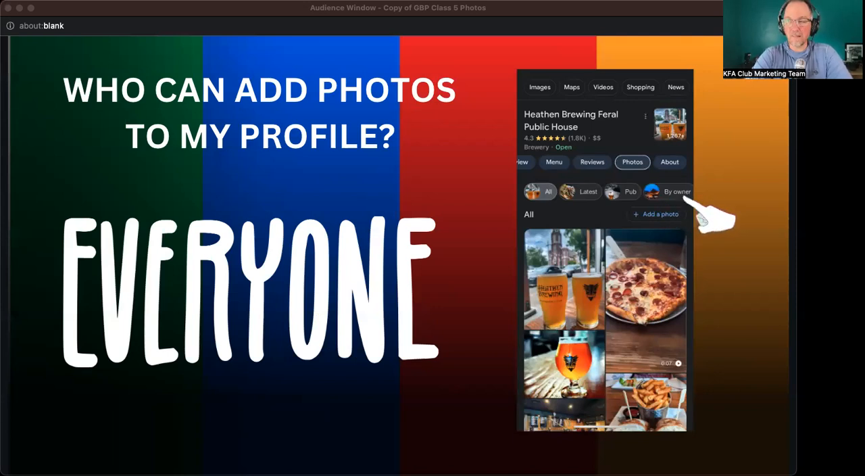
pyautogui.moveTo(706, 220)
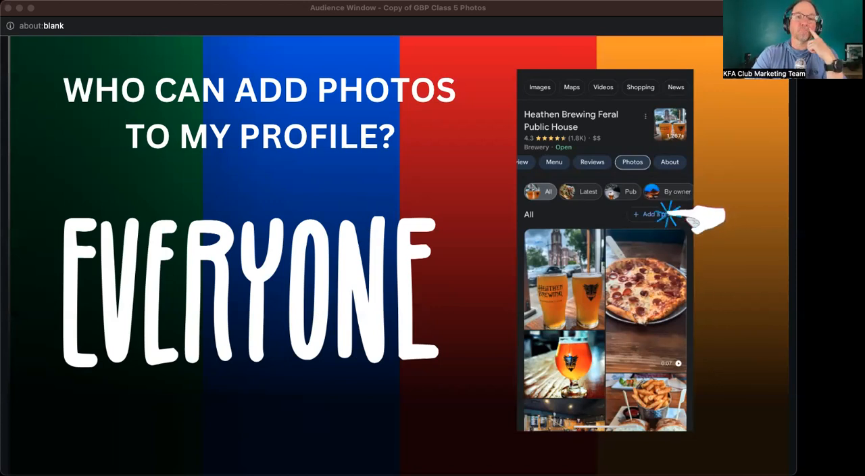
# Step: Present the 'Who can add photos to my profile?' slide and play its embedded phone recording
pyautogui.click(652, 191)
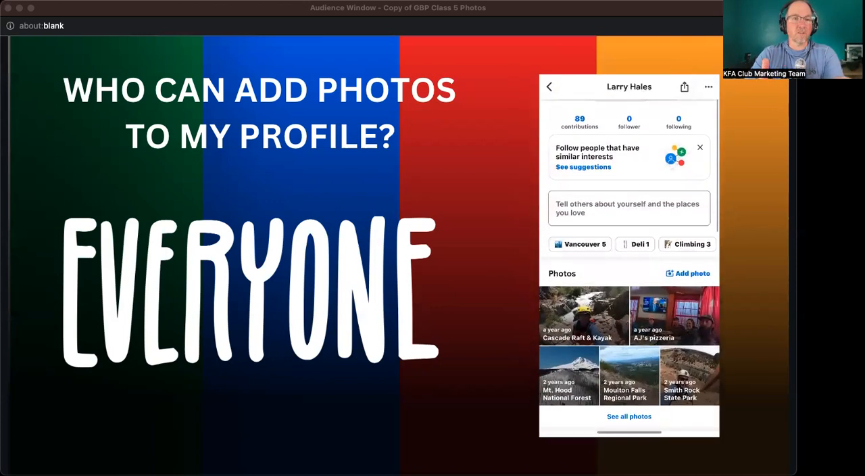
pyautogui.click(628, 416)
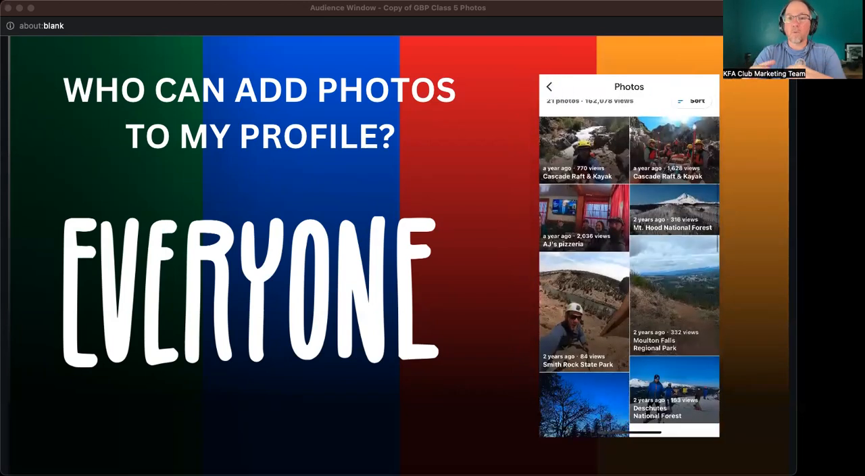
pyautogui.scroll(-3)
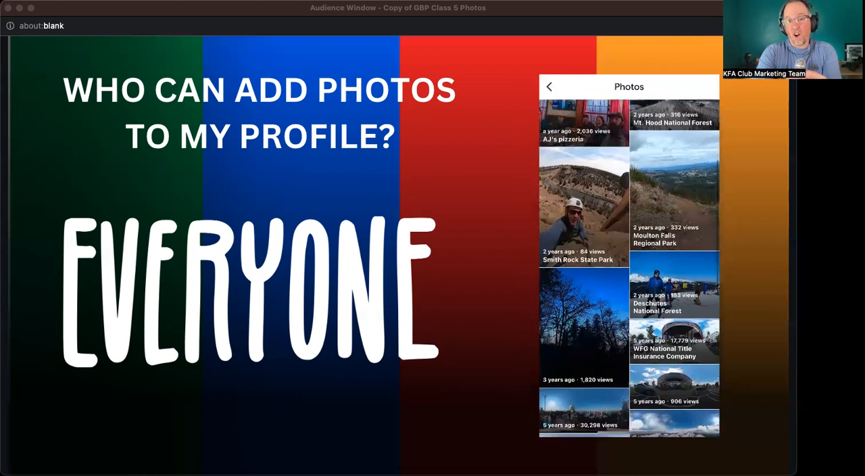
pyautogui.scroll(-3)
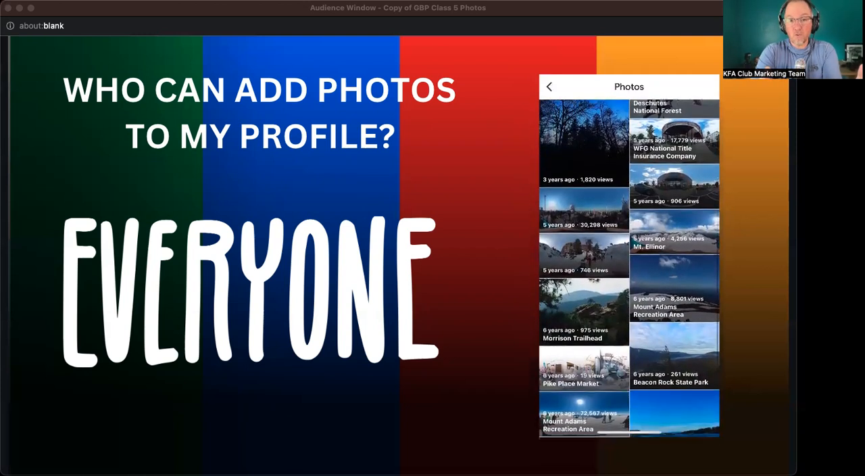
pyautogui.scroll(-3)
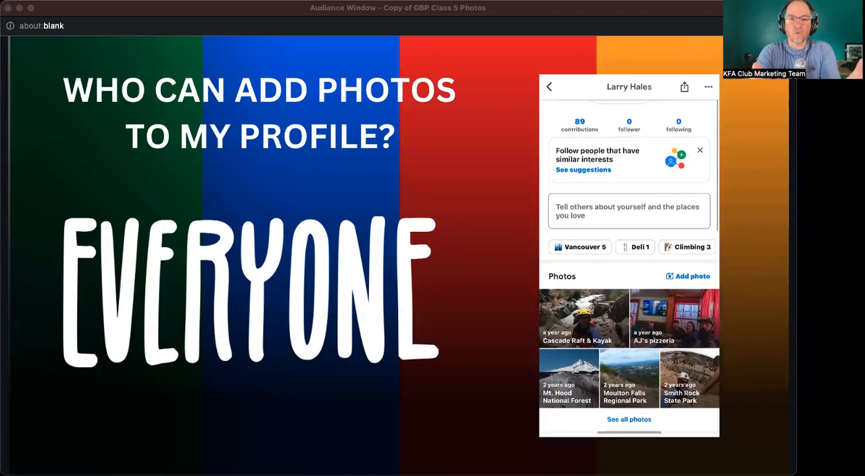
pyautogui.scroll(-3)
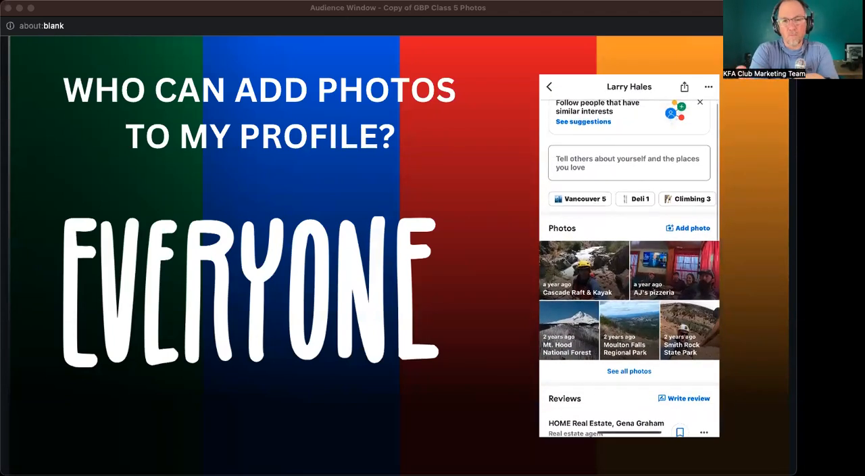
pyautogui.click(629, 370)
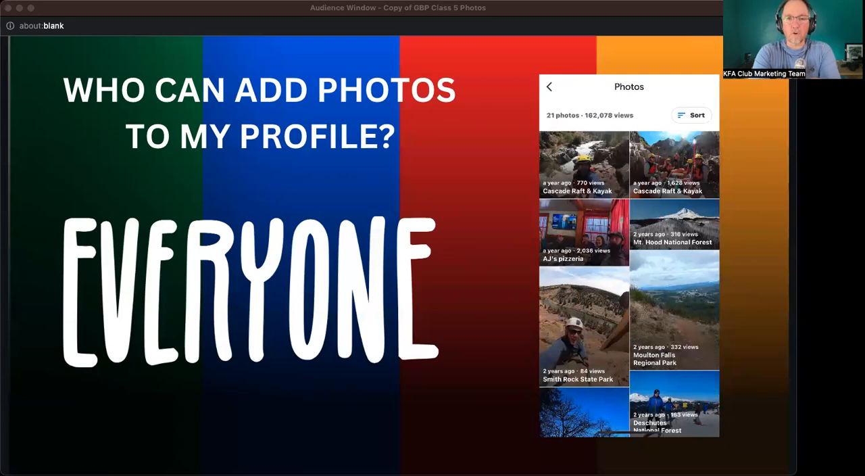
pyautogui.scroll(-3)
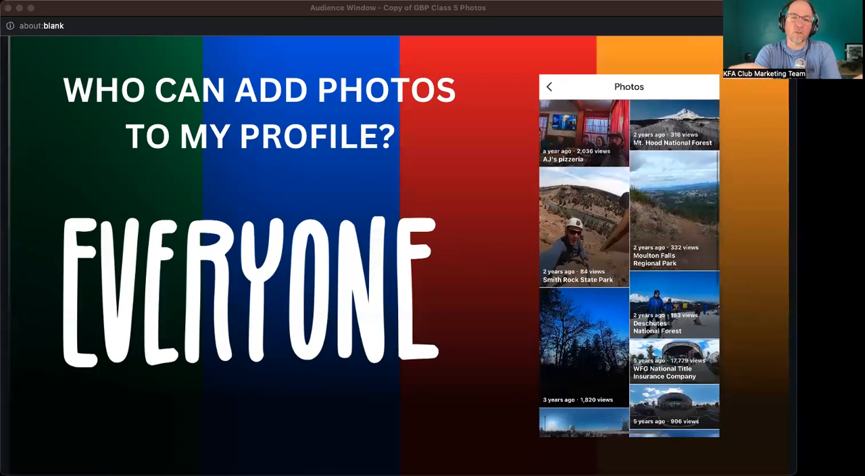
pyautogui.scroll(-3)
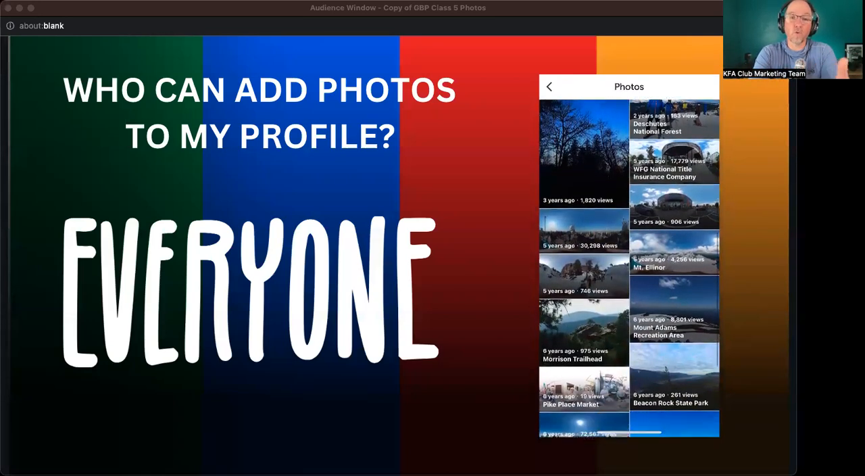
pyautogui.scroll(-3)
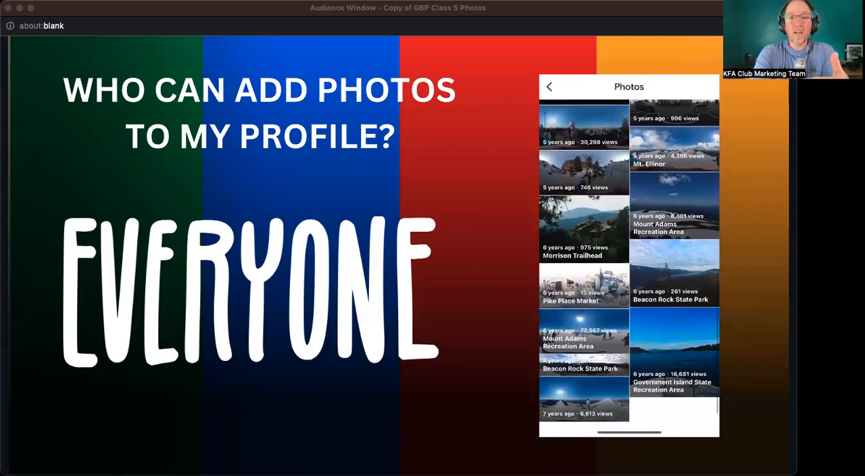
# Step: Step through the recording and advance to the 'Can I Remove Customer Photos?' slide
pyautogui.click(548, 87)
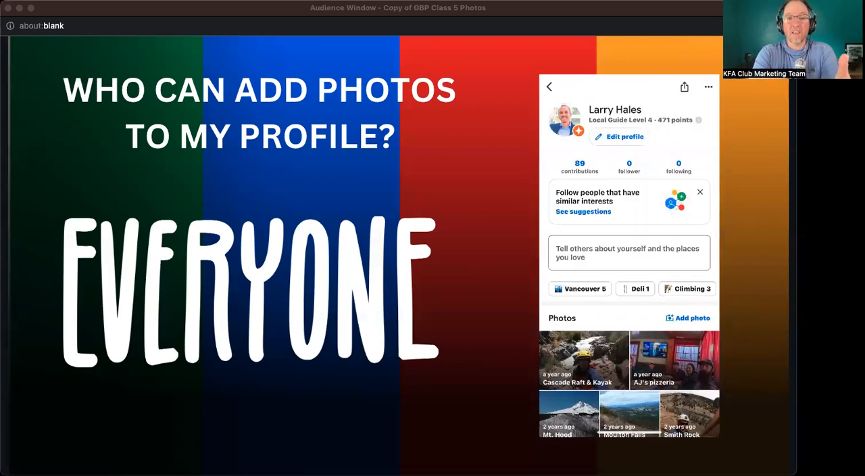
pyautogui.scroll(-3)
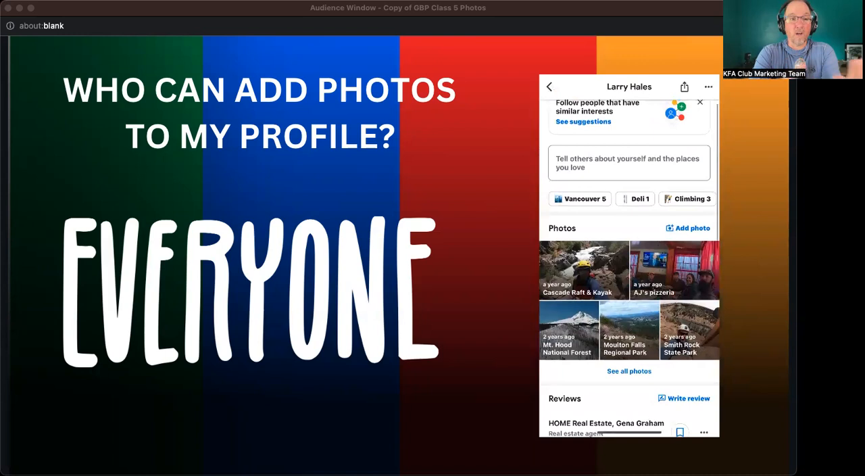
pyautogui.click(628, 371)
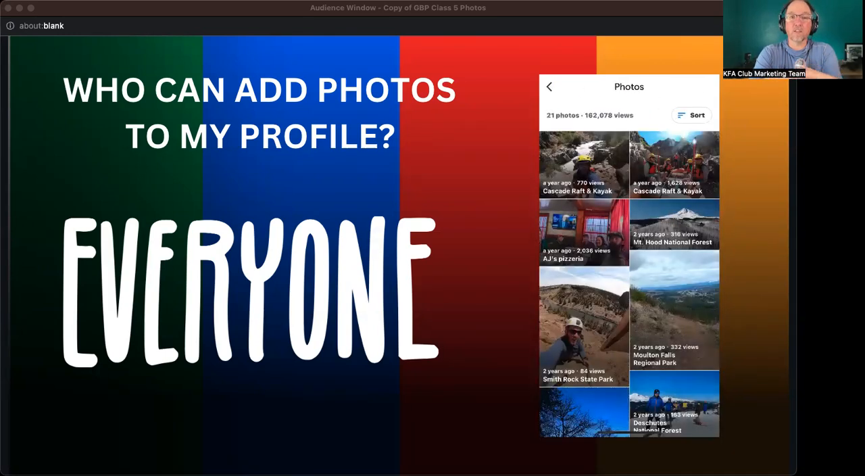
pyautogui.scroll(-3)
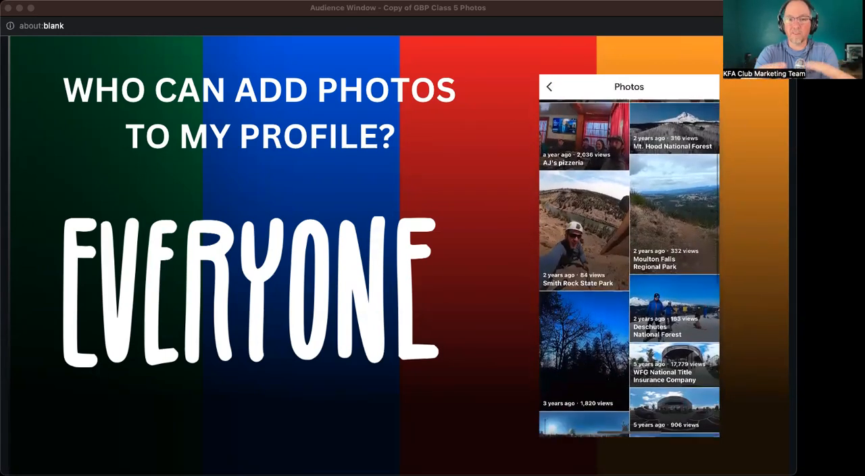
pyautogui.scroll(-3)
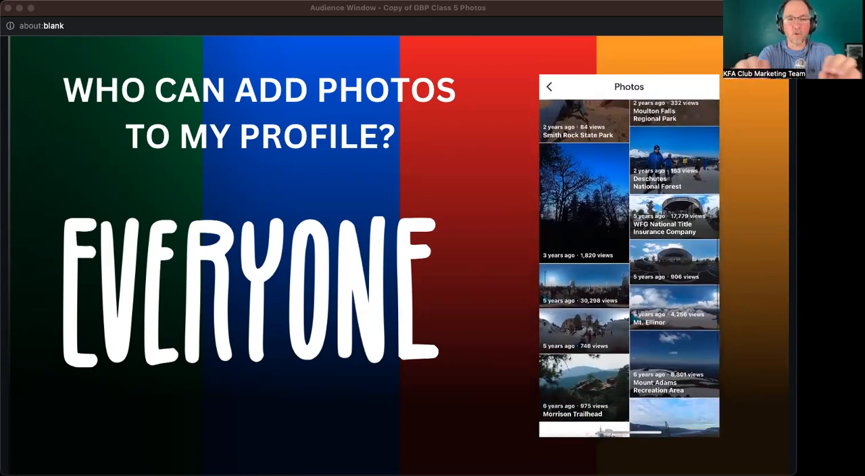
pyautogui.scroll(-3)
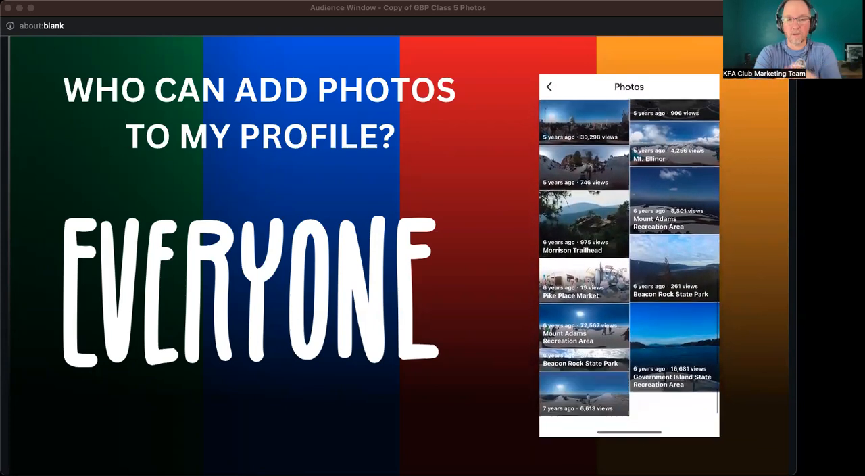
pyautogui.click(549, 86)
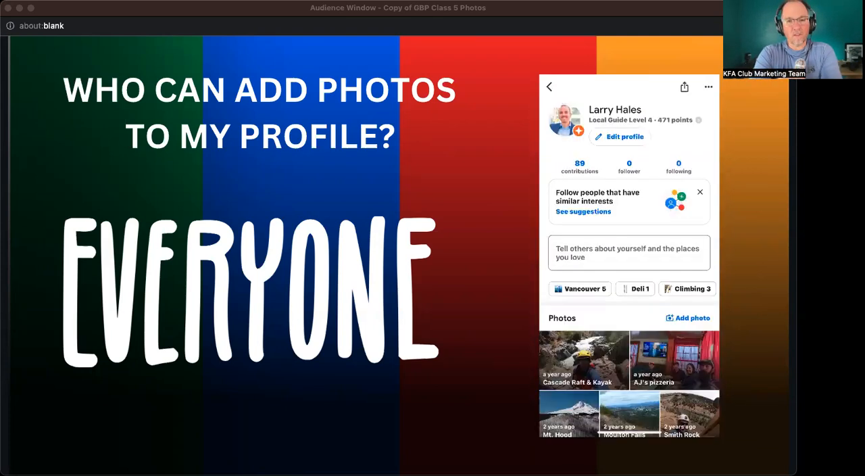
pyautogui.scroll(-3)
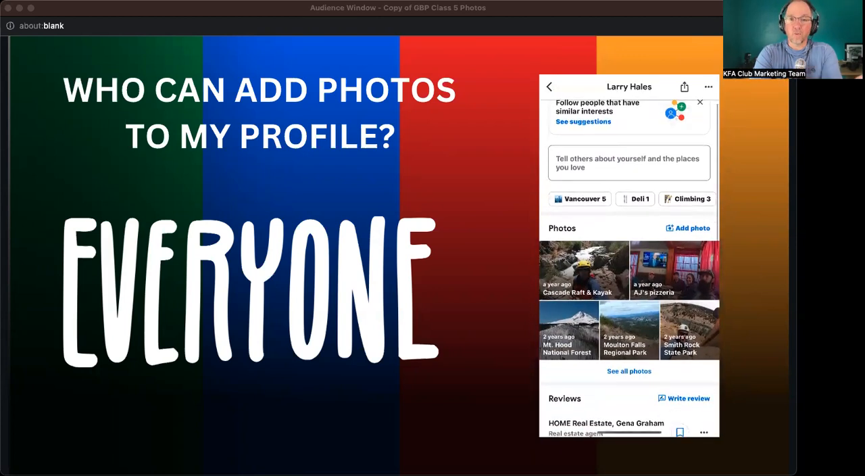
pyautogui.click(628, 370)
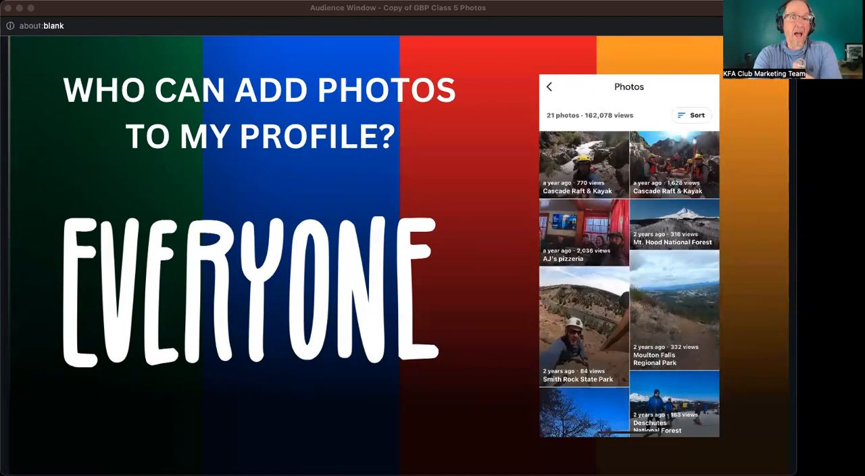
pyautogui.scroll(-3)
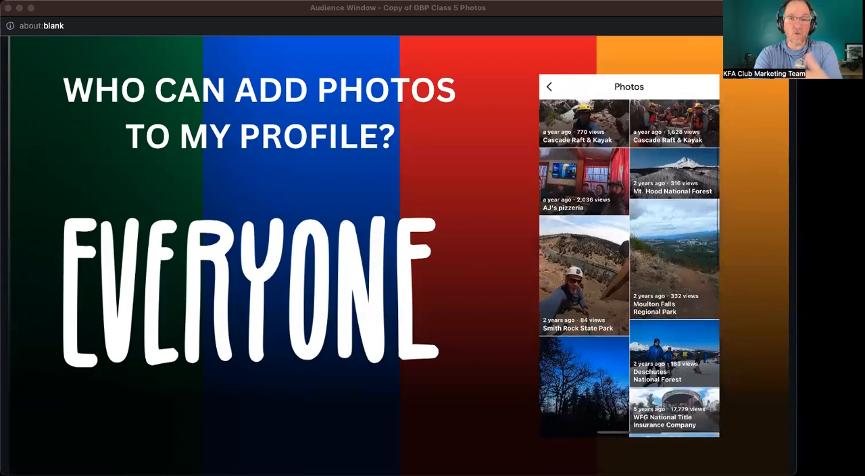
pyautogui.scroll(-3)
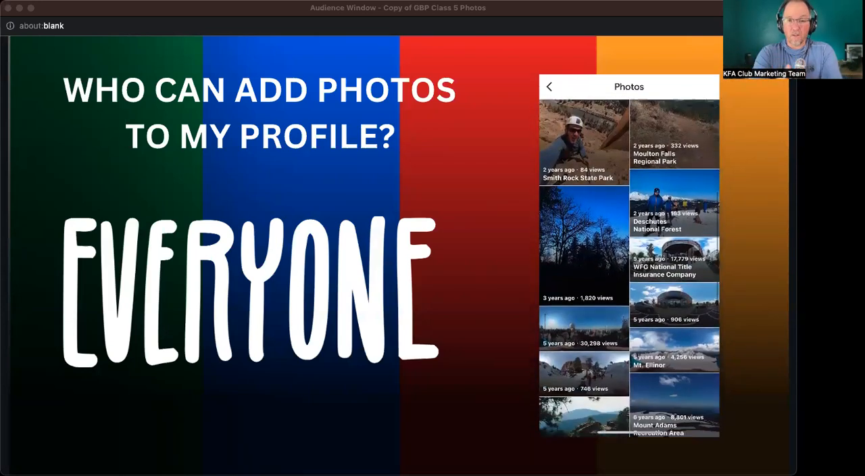
pyautogui.scroll(-3)
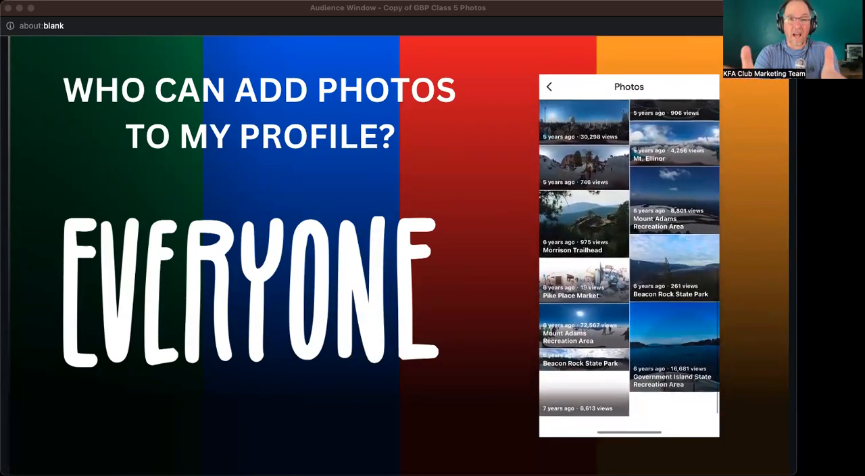
pyautogui.click(549, 87)
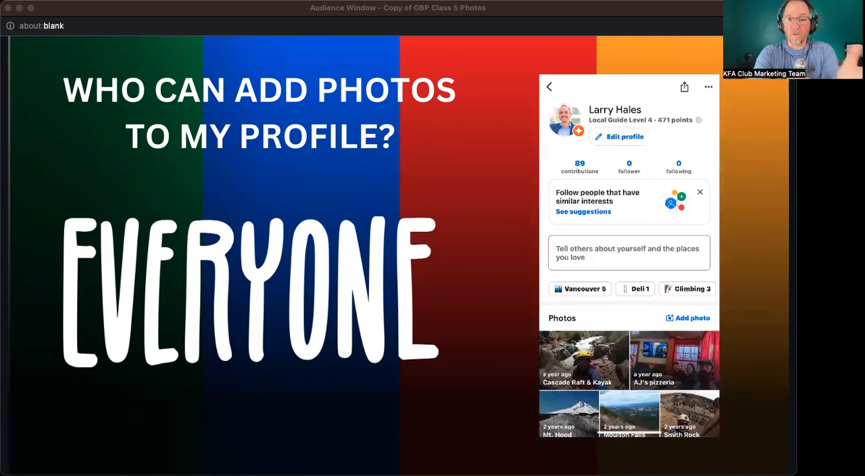
pyautogui.scroll(-3)
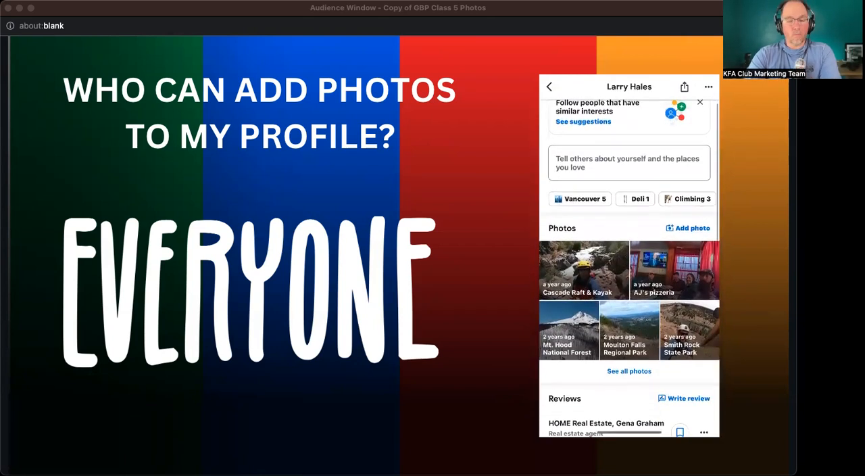
pyautogui.click(629, 371)
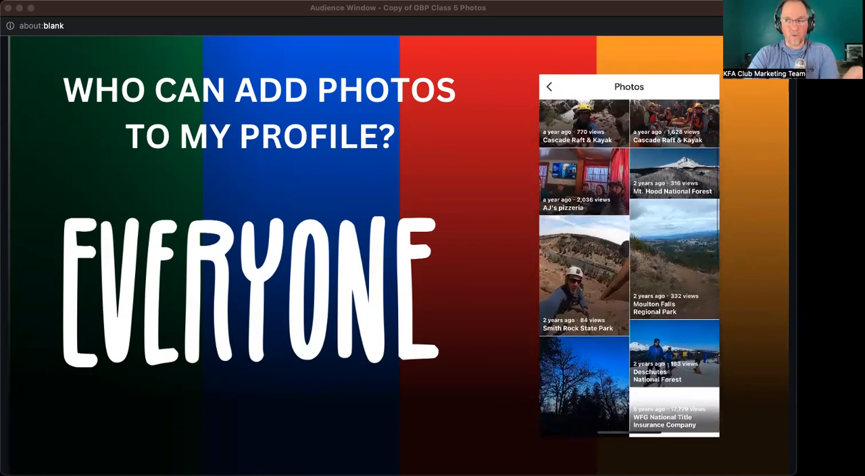
pyautogui.scroll(-3)
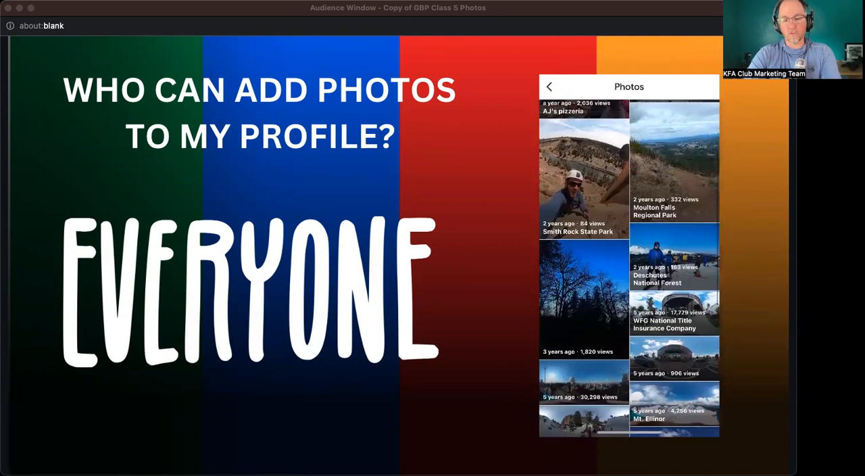
pyautogui.scroll(-3)
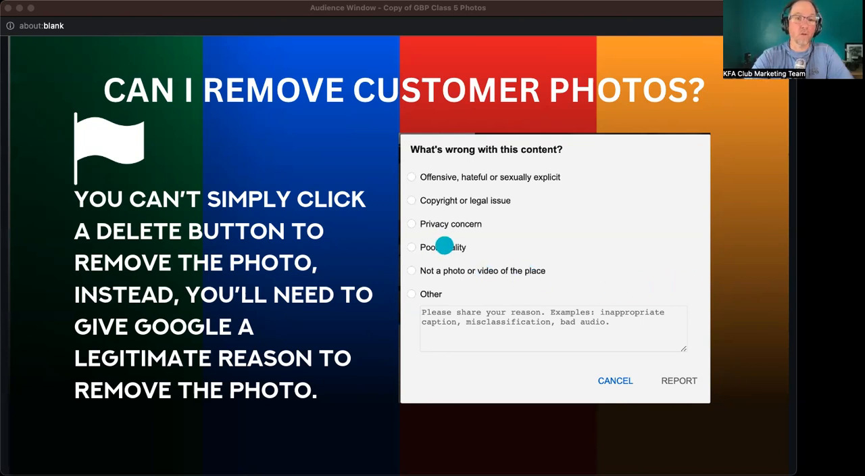
pyautogui.moveTo(450, 227)
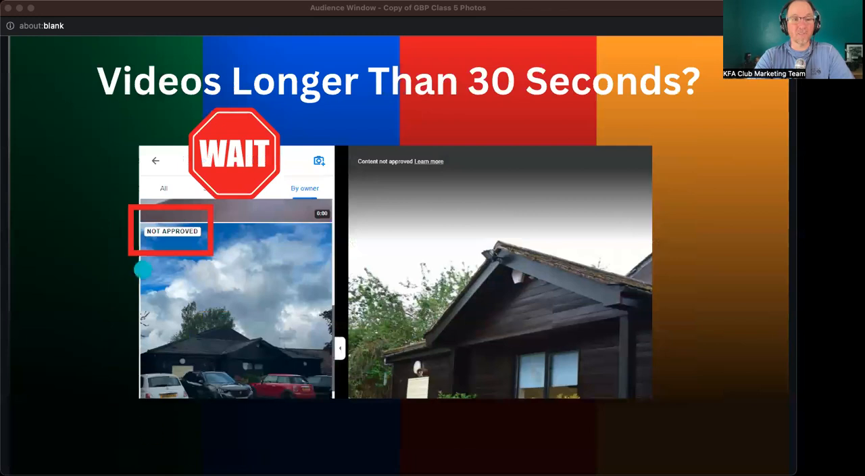
pyautogui.moveTo(169, 251)
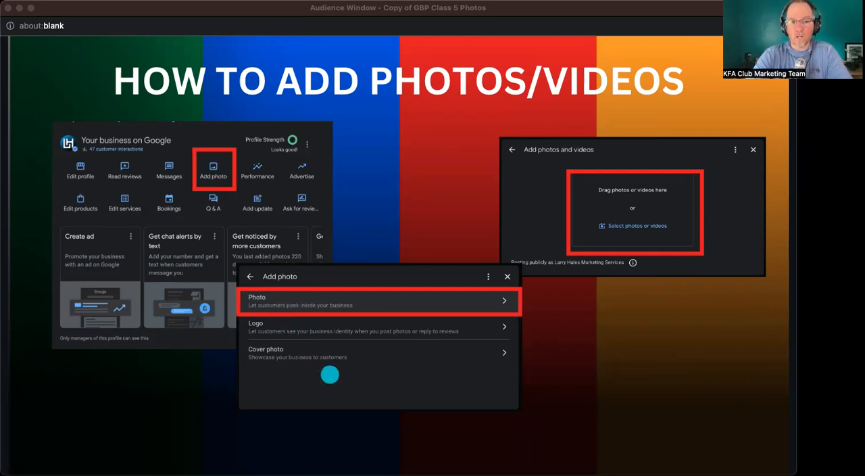
pyautogui.moveTo(287, 328)
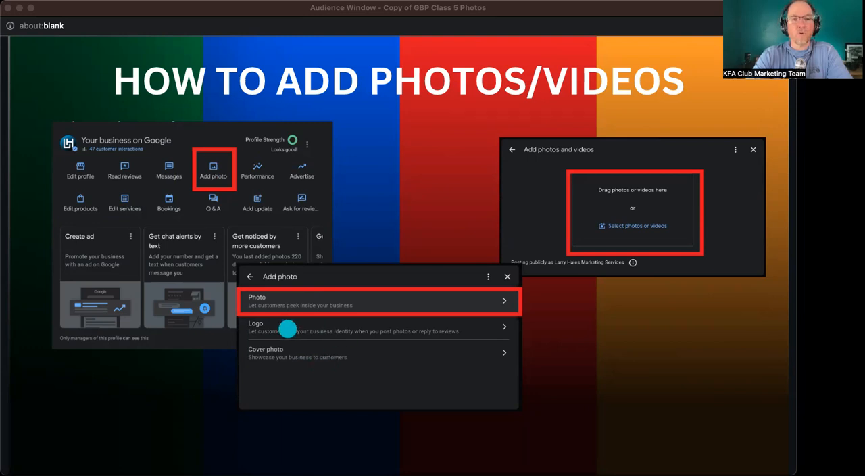
pyautogui.moveTo(309, 309)
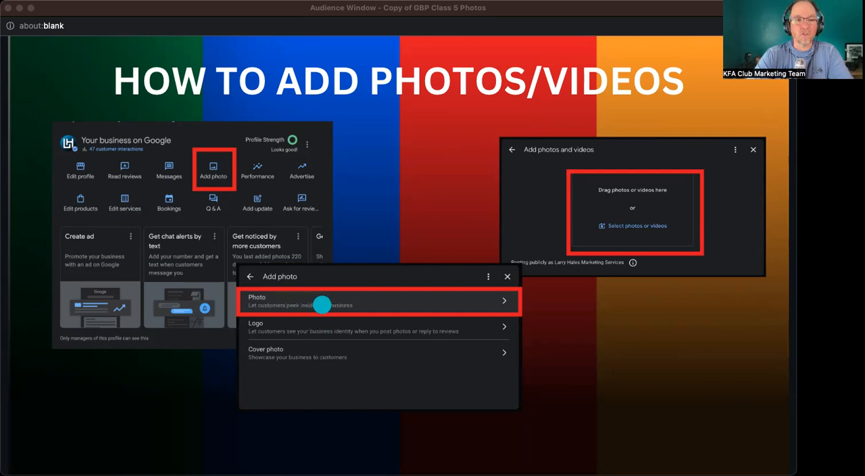
pyautogui.moveTo(277, 309)
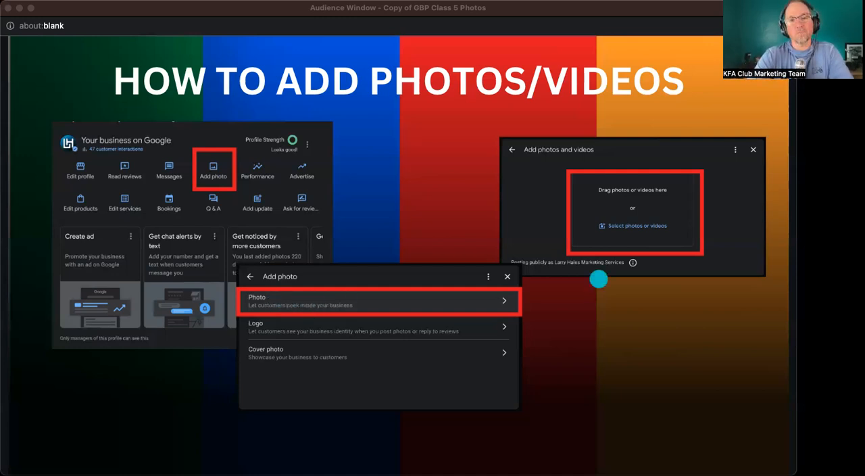
pyautogui.moveTo(683, 195)
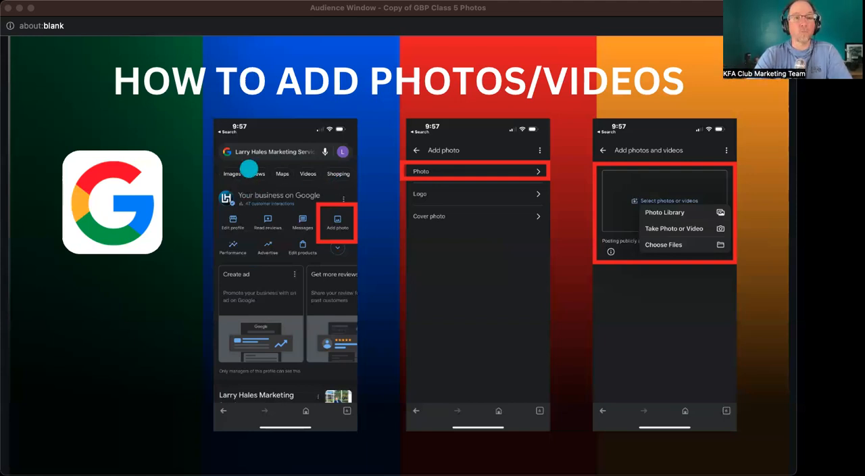
pyautogui.moveTo(268, 215)
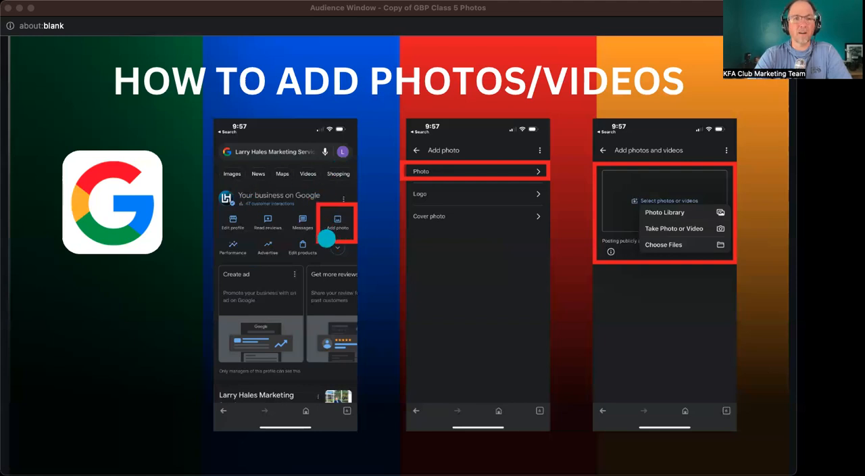
pyautogui.moveTo(350, 243)
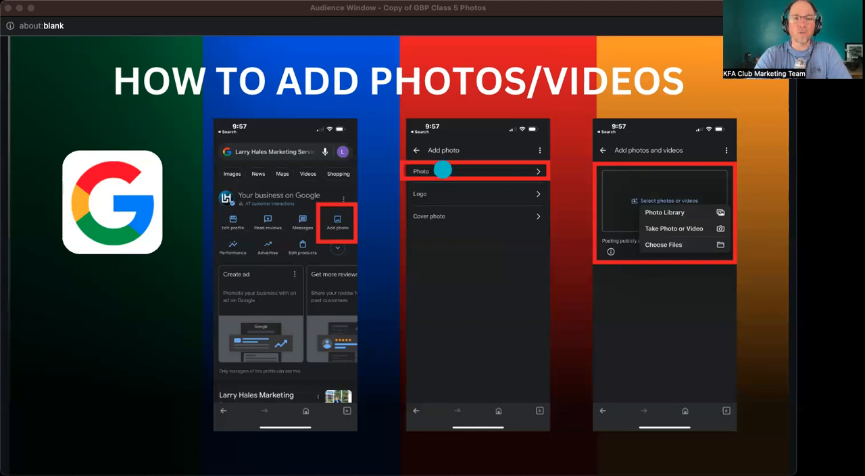
pyautogui.moveTo(401, 182)
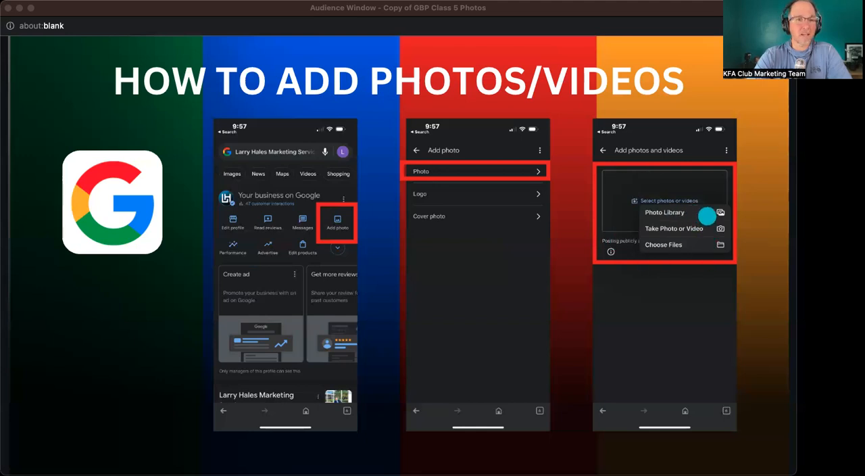
pyautogui.moveTo(719, 235)
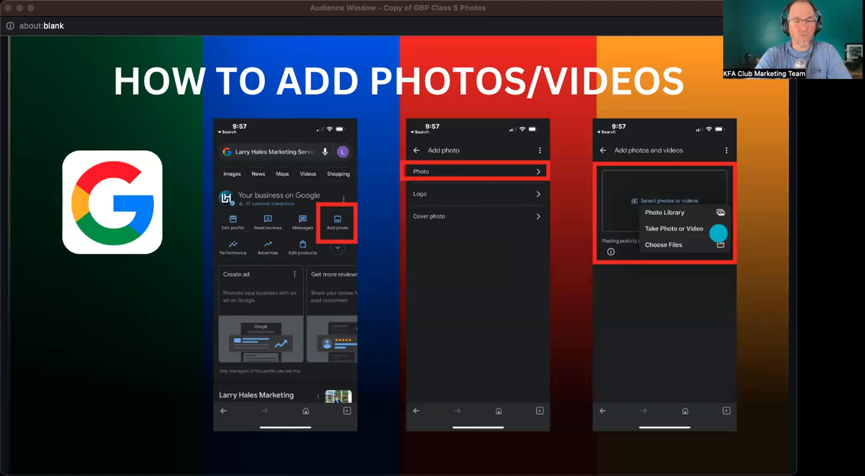